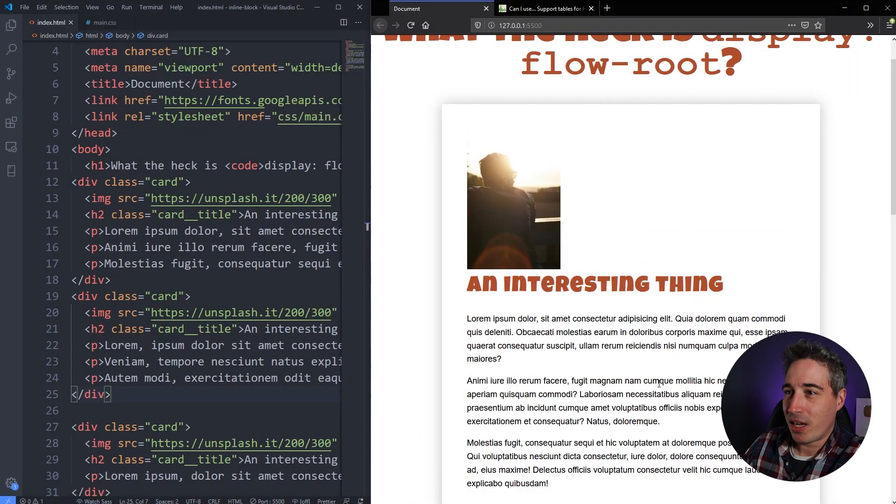
Review the card markup in index.html and switch to main.css to add a .card__img rule.
scroll("down", 3)
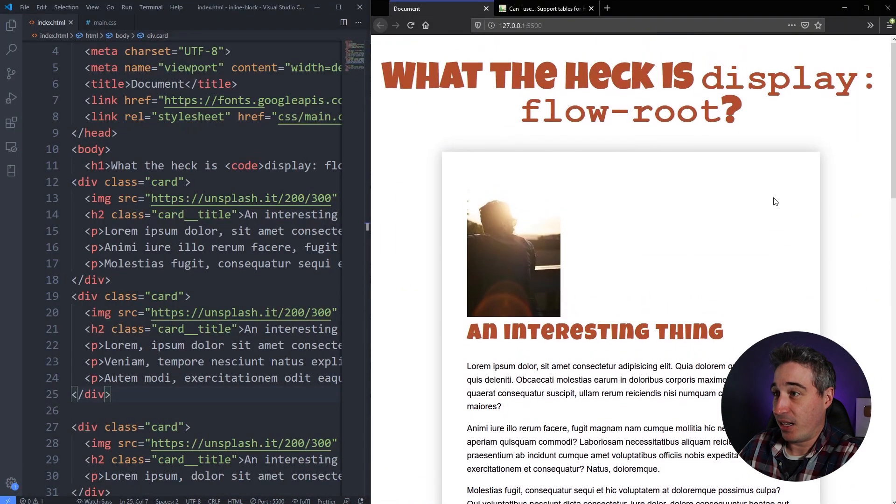
mouse_move(744, 195)
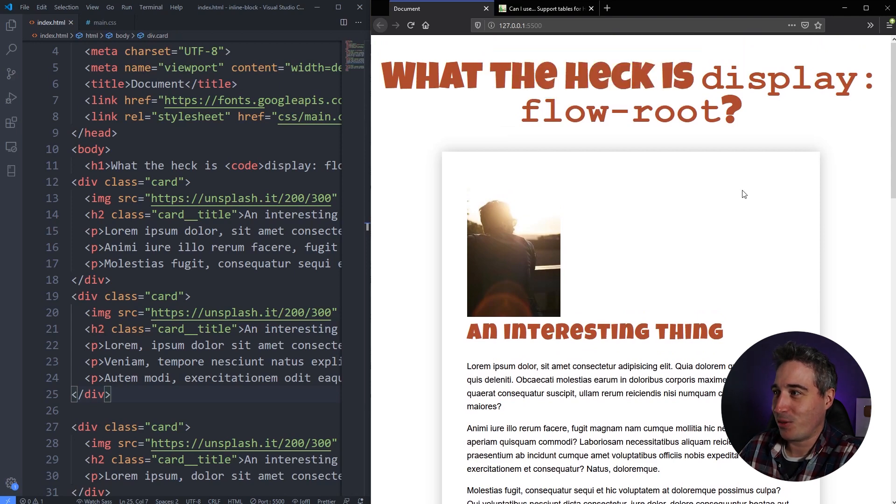
scroll("down", 3)
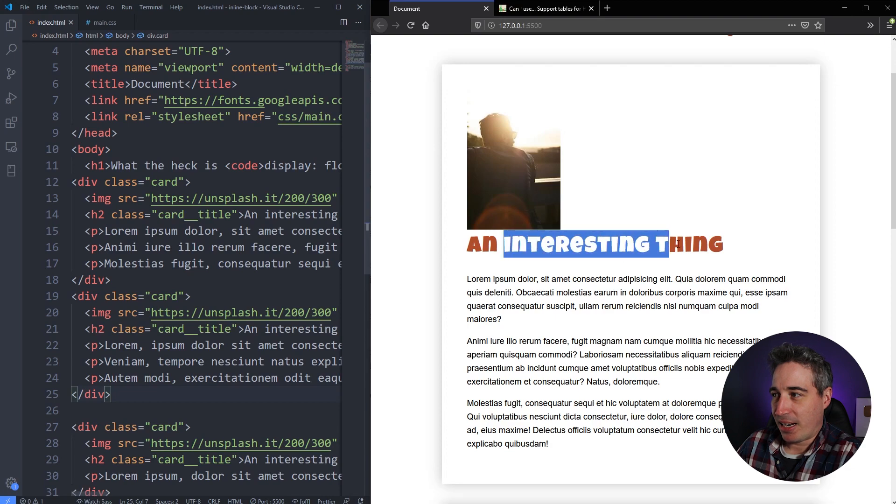
left_click(619, 273)
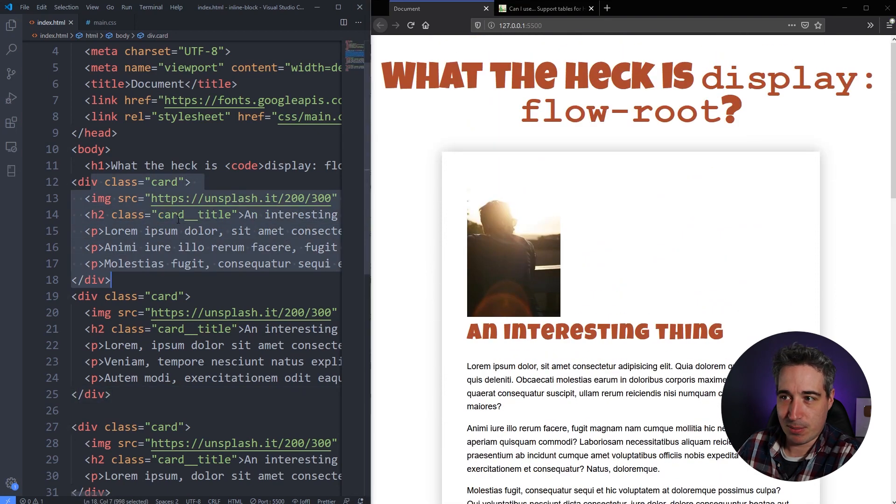
mouse_move(100, 198)
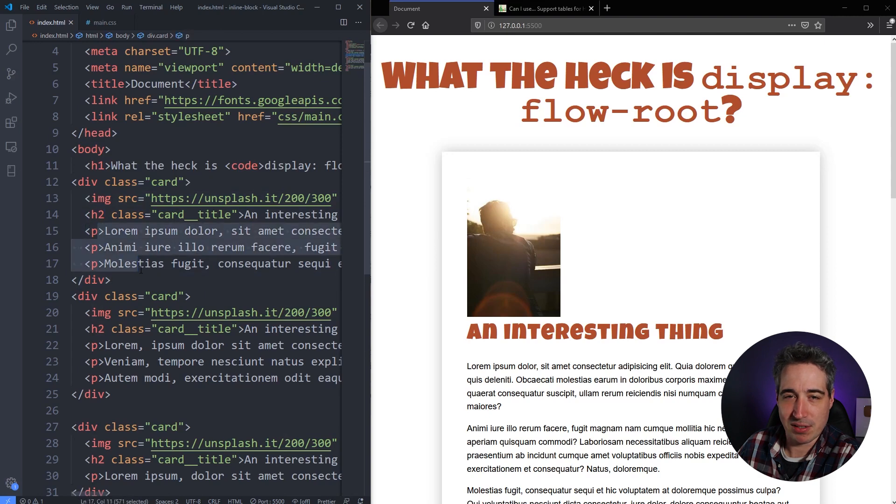
left_click(106, 23)
type(".card__img {")
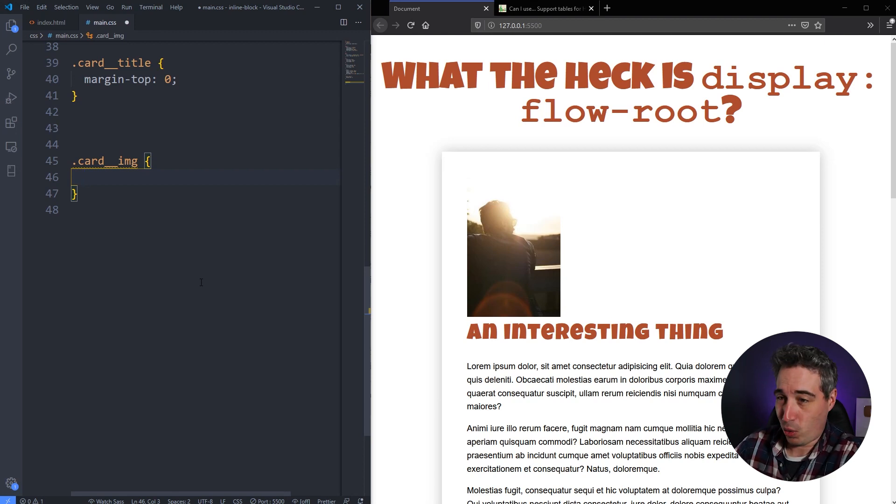
Give .card__img float: left and check text wrapping by resizing the responsive preview.
type("float: left;")
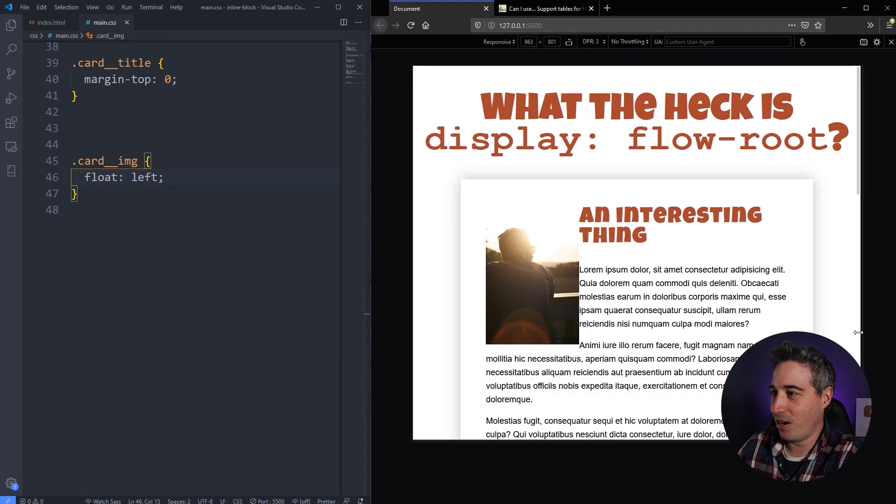
left_click_drag(858, 332, 737, 332)
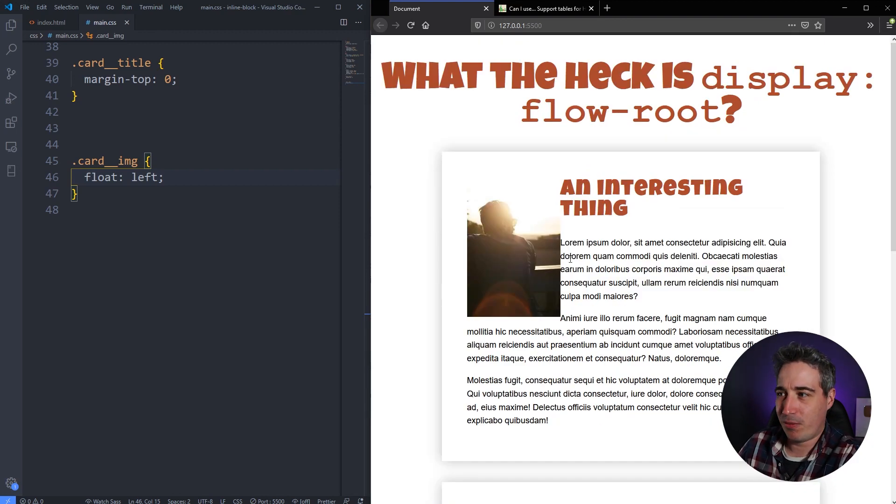
Give .card__img margin: 0 1.5em 1em 0 and select the 1em bottom value to adjust it.
left_click(166, 177)
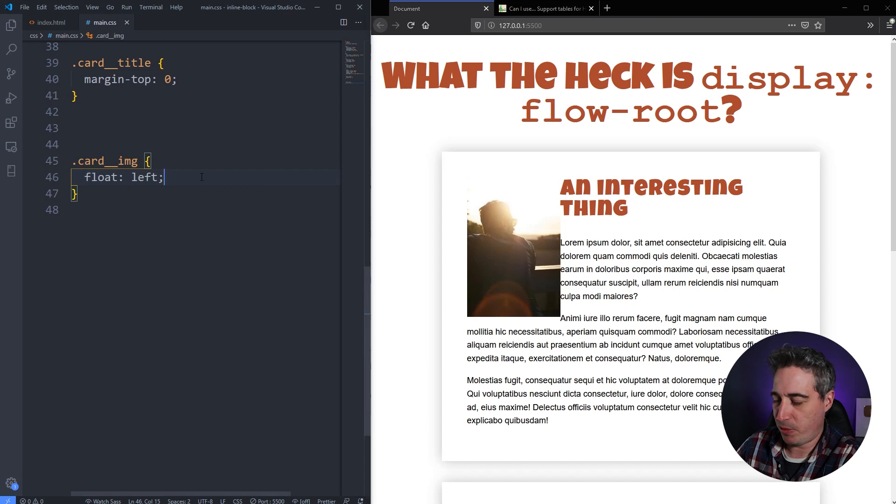
type("margin:")
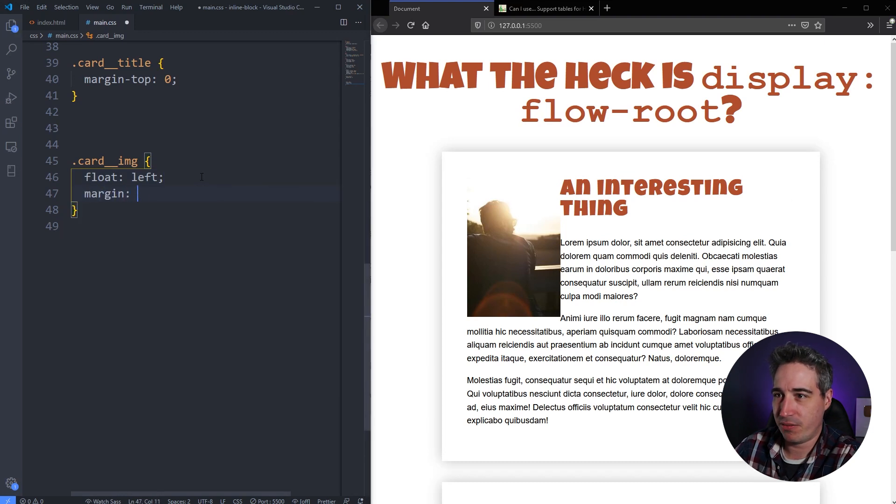
type("0 1")
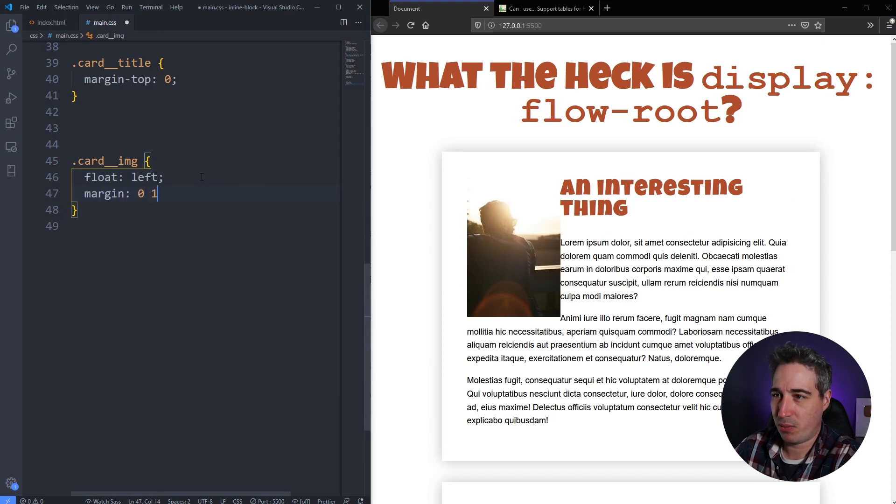
type(".5em")
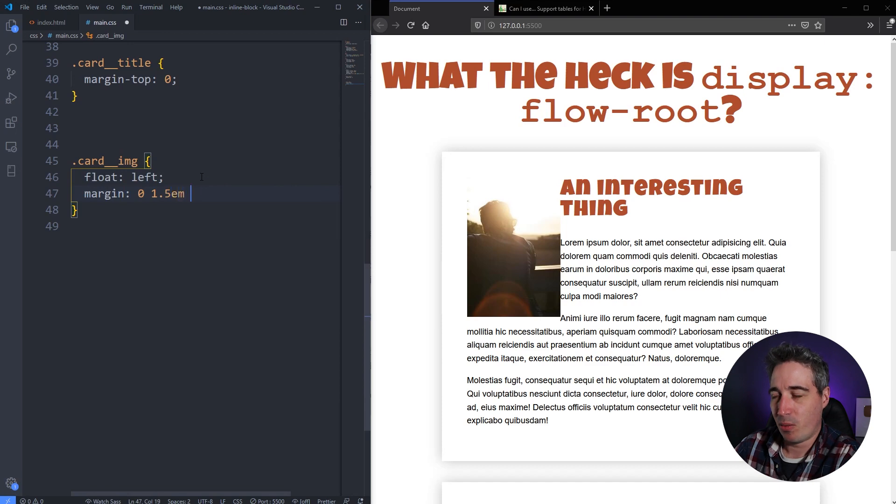
type("1em 0;")
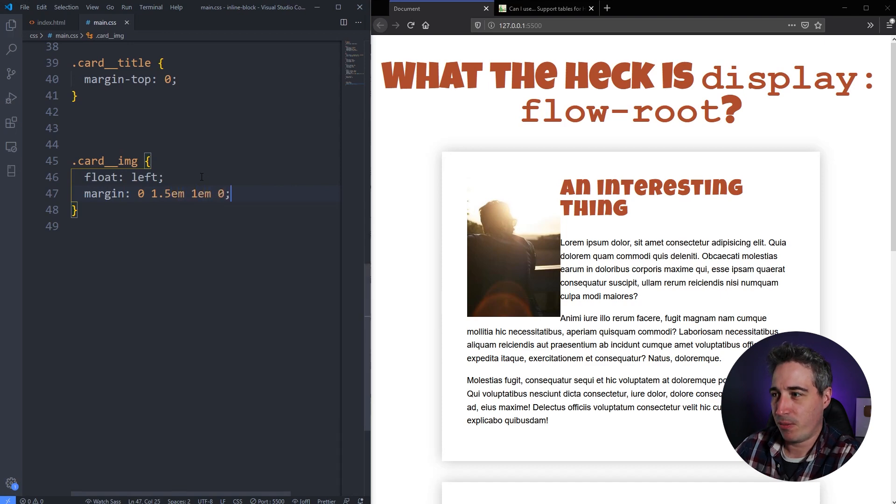
double_click(201, 193)
type(".5")
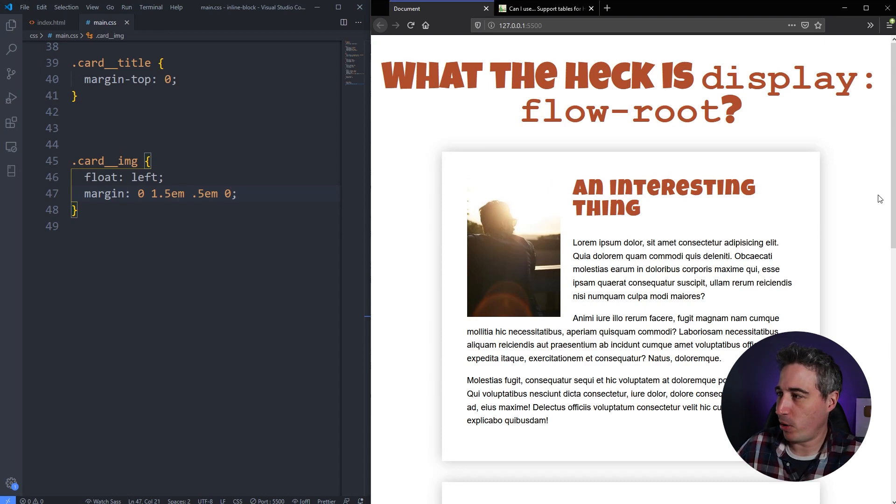
scroll("down", 3)
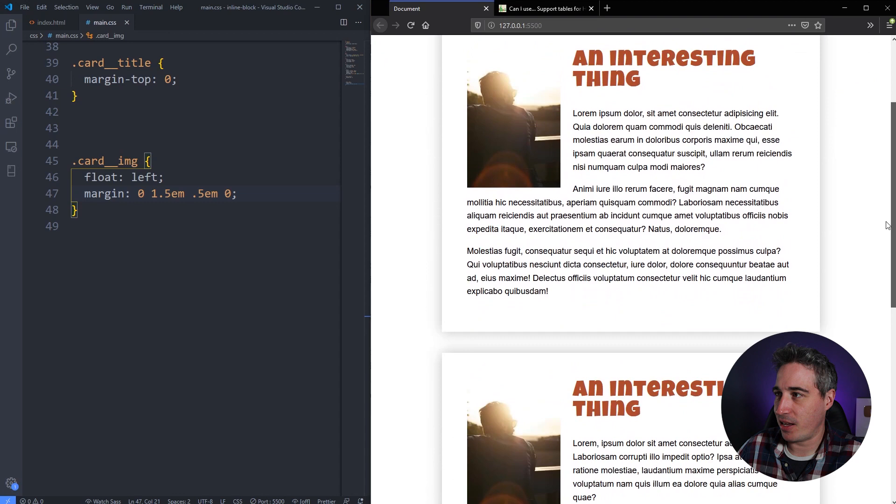
left_click_drag(573, 68, 673, 278)
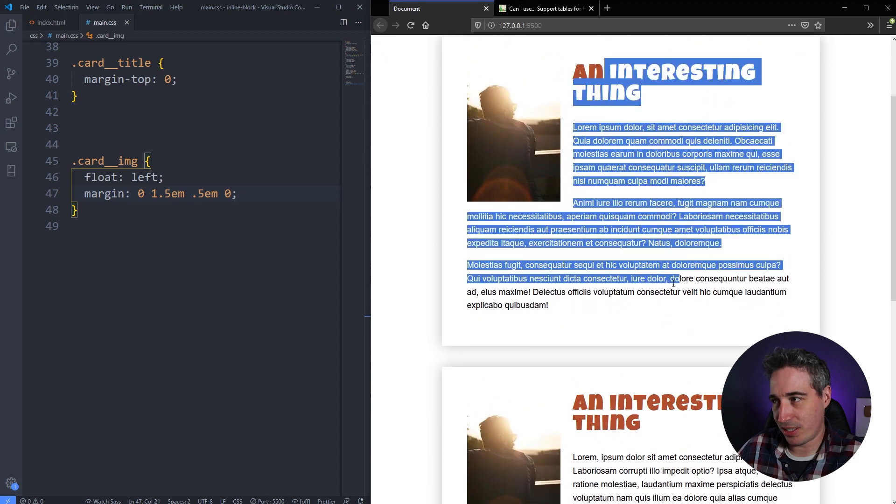
scroll("down", 3)
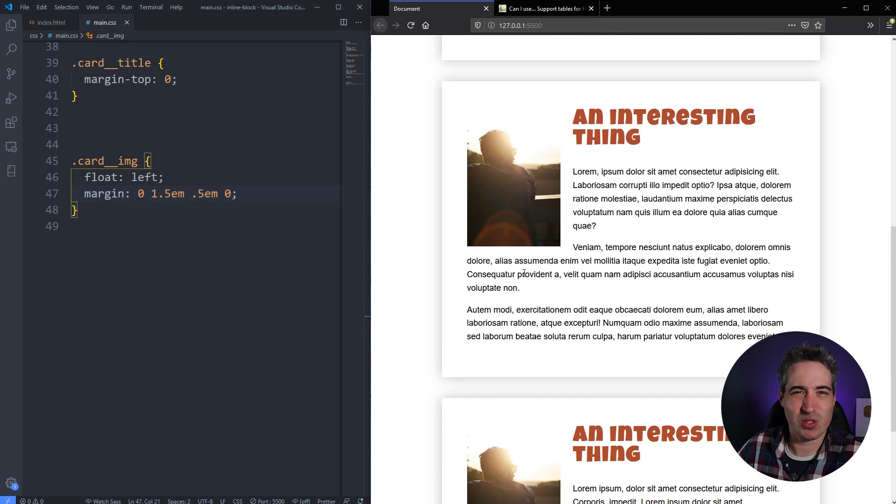
scroll("down", 3)
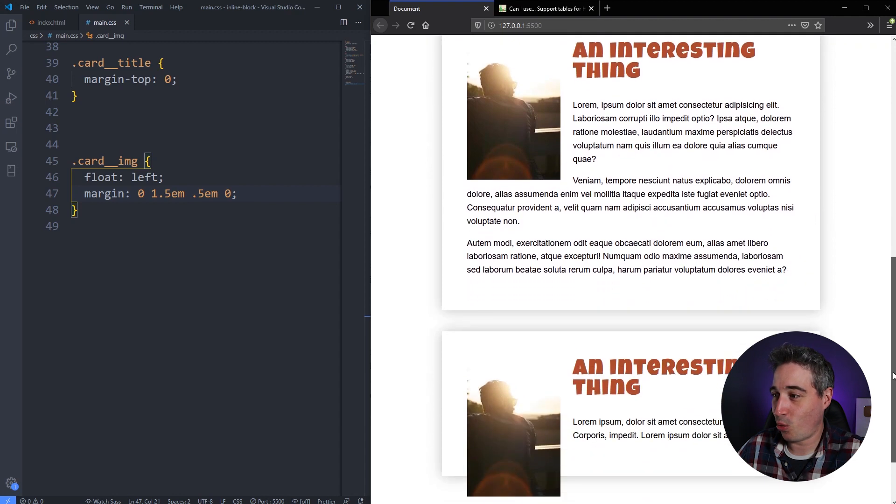
scroll("down", 3)
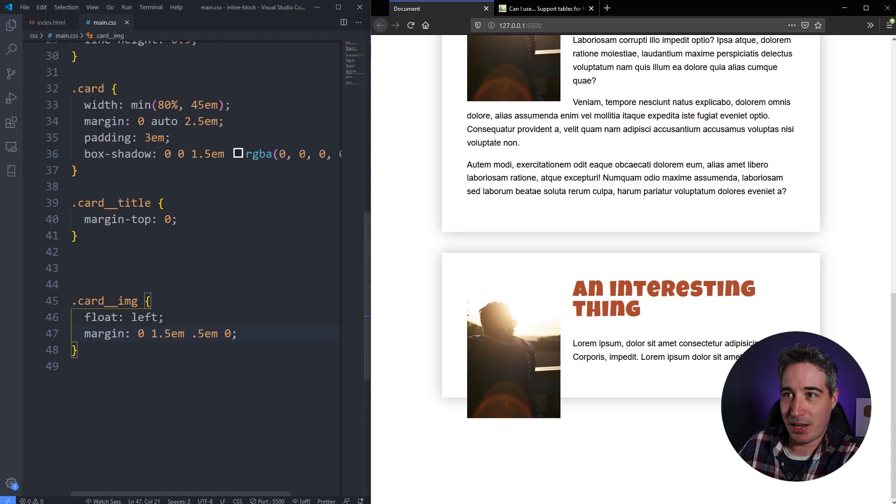
Add display: flow-root to the .card rule so cards contain their floated images.
left_click(186, 170)
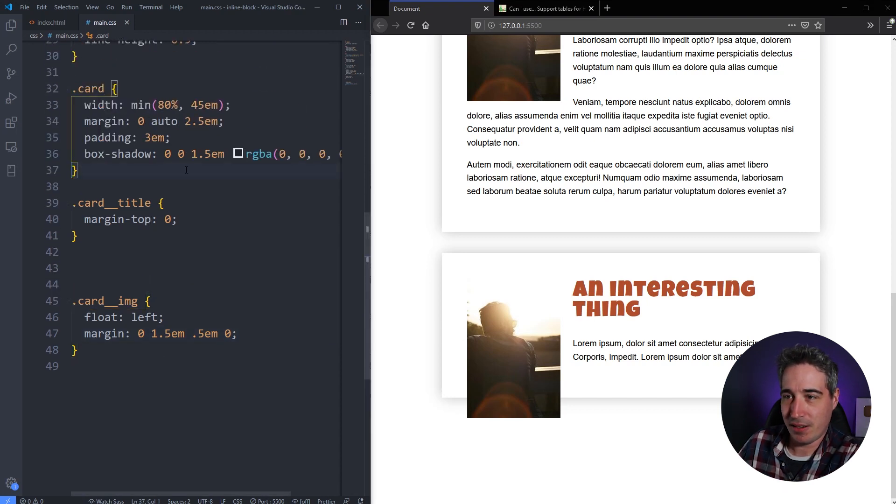
type("d")
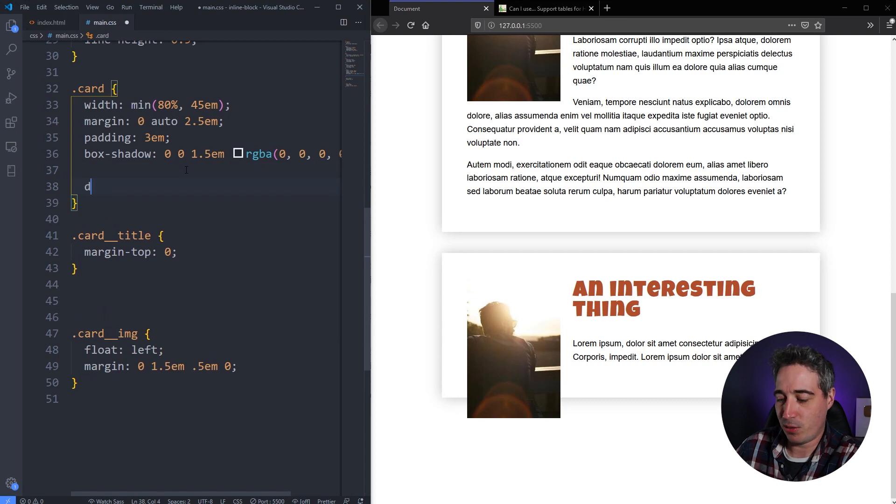
type("isplay: flow-r")
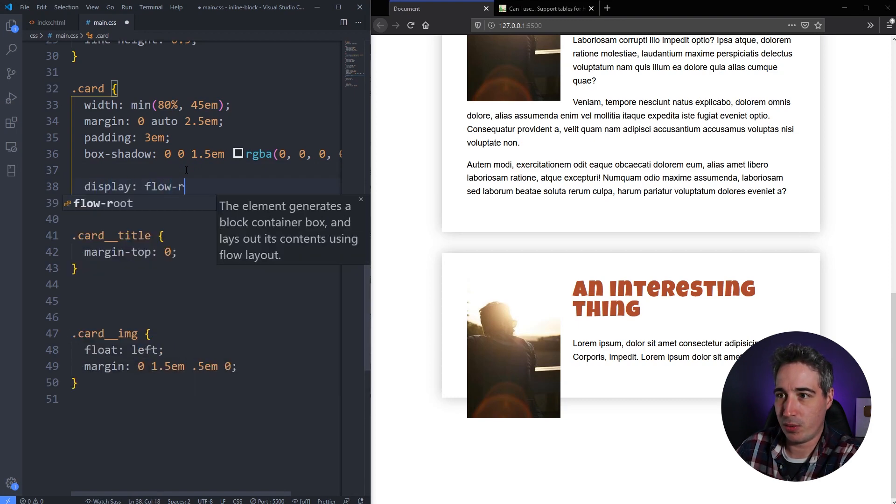
type("oot;")
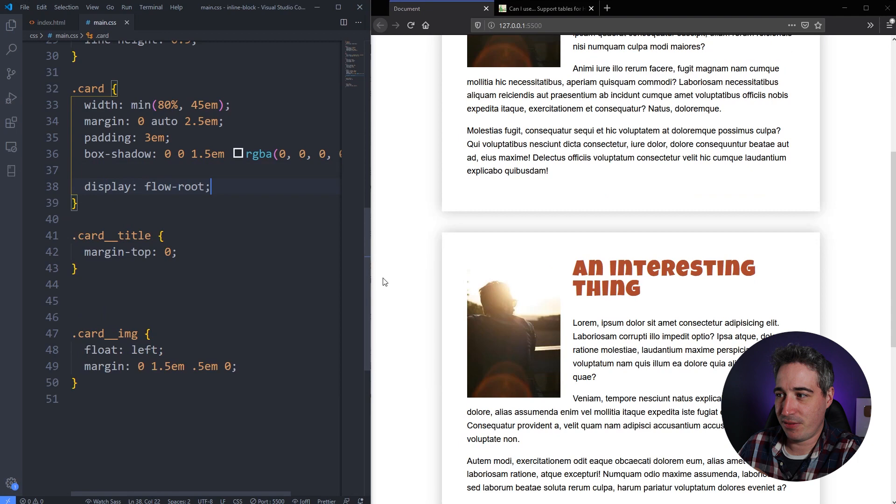
scroll("down", 3)
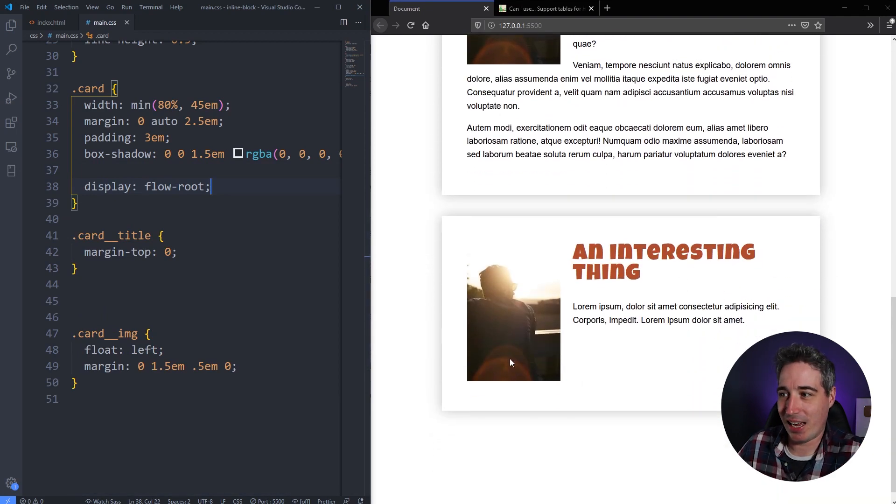
mouse_move(467, 442)
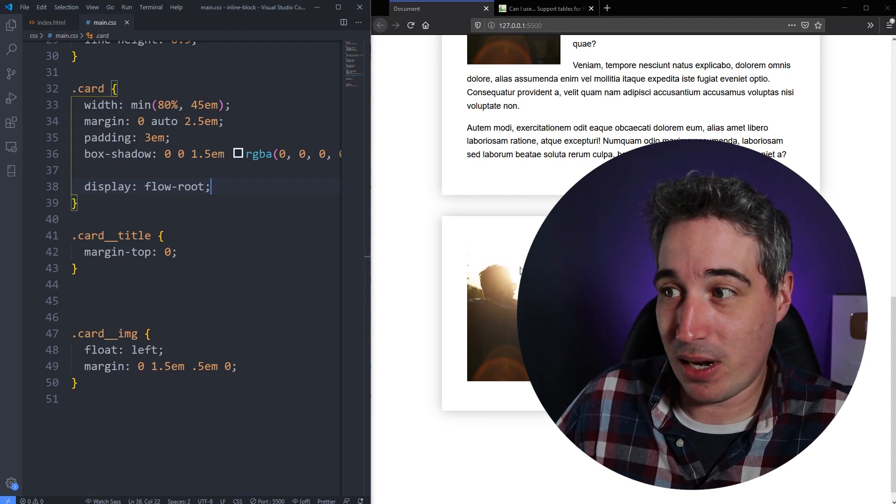
mouse_move(424, 220)
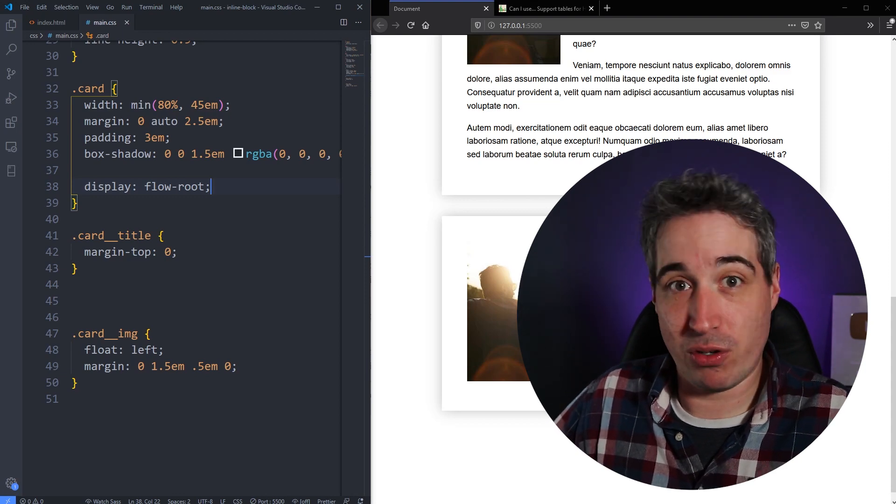
scroll("down", 3)
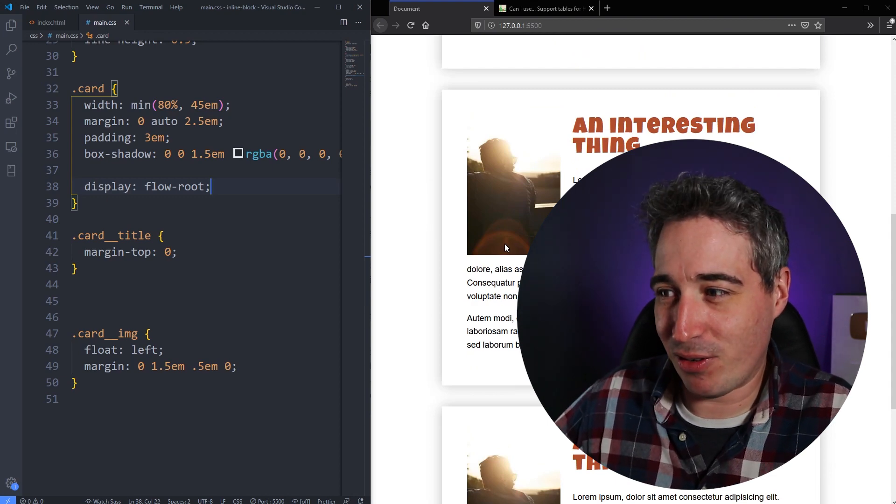
scroll("down", 3)
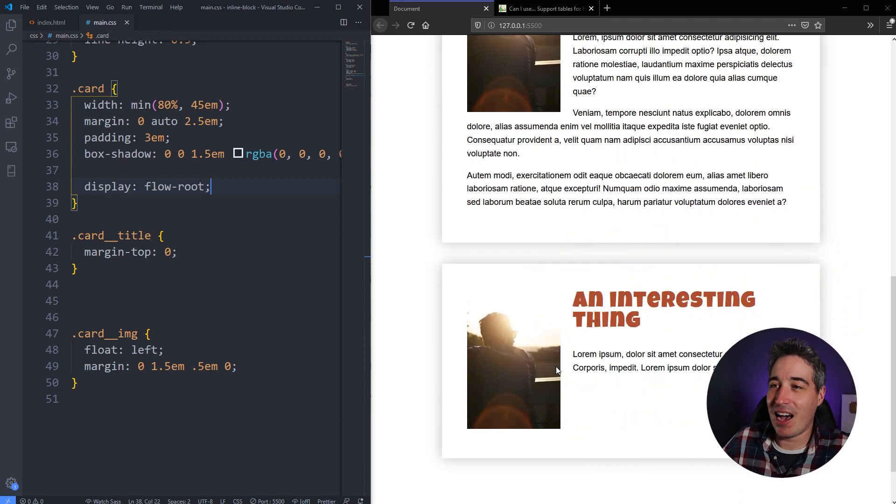
Search Can I use for flow-root to see the display: flow-root support table.
left_click(541, 8)
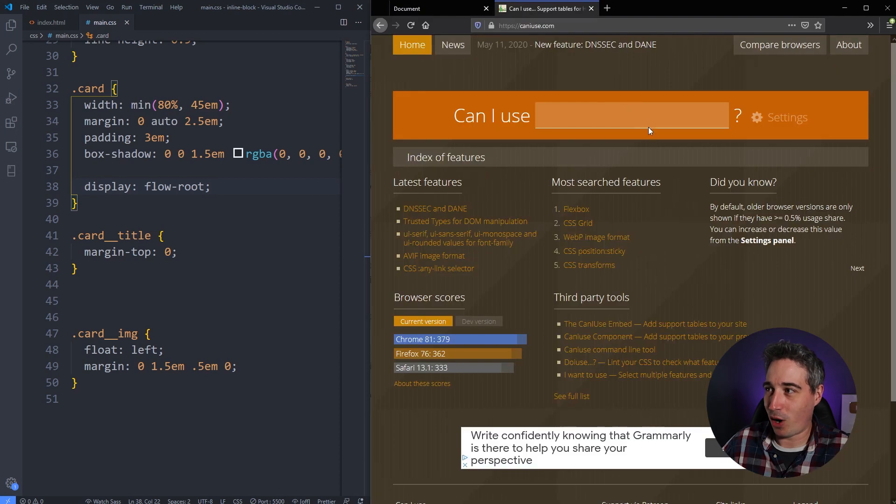
type("flow-root")
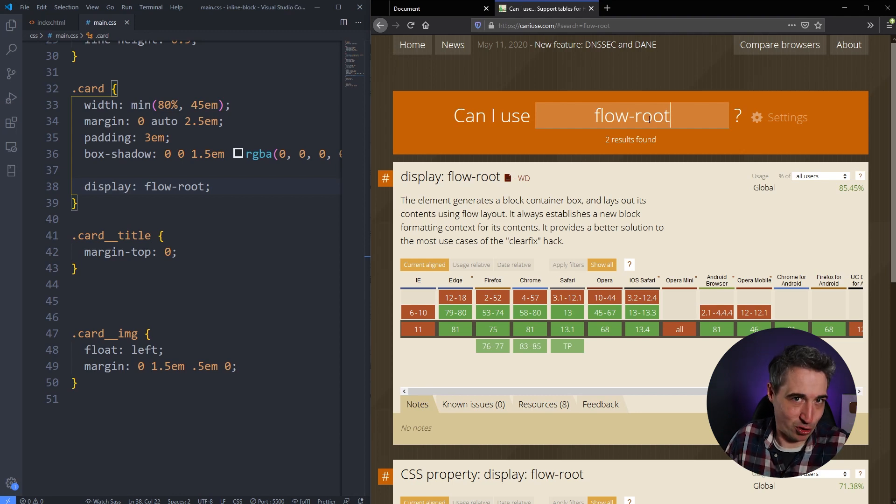
mouse_move(851, 204)
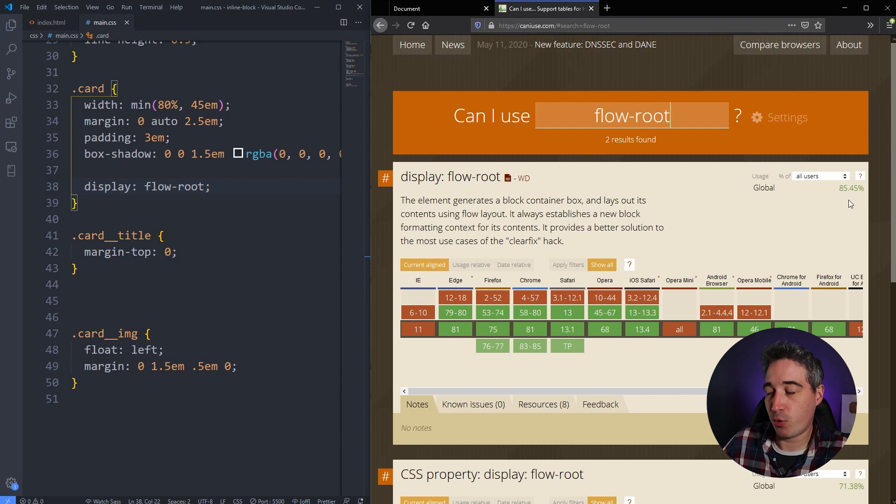